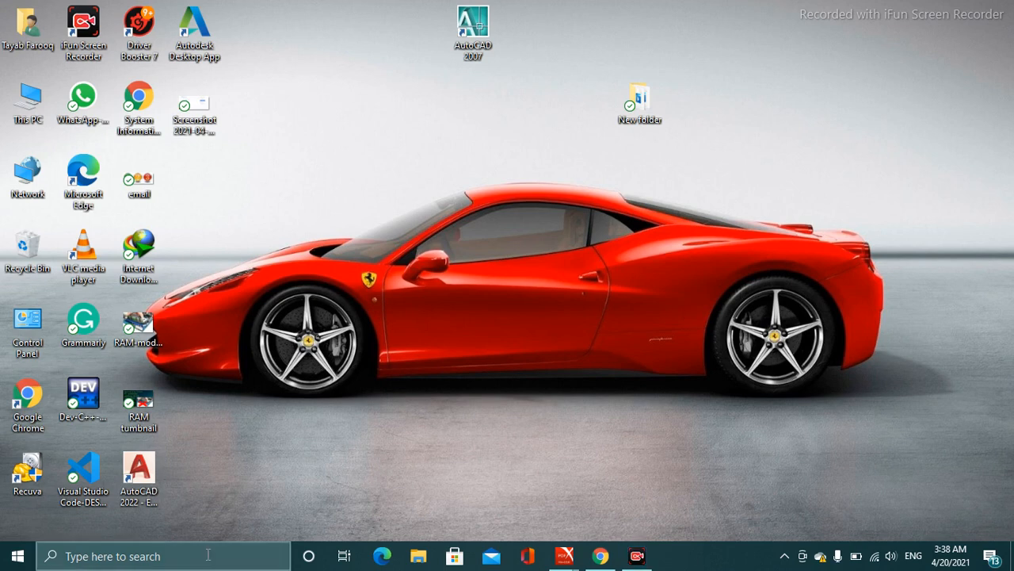
- Launch the Settings app from the taskbar search using 'set'
text(set)
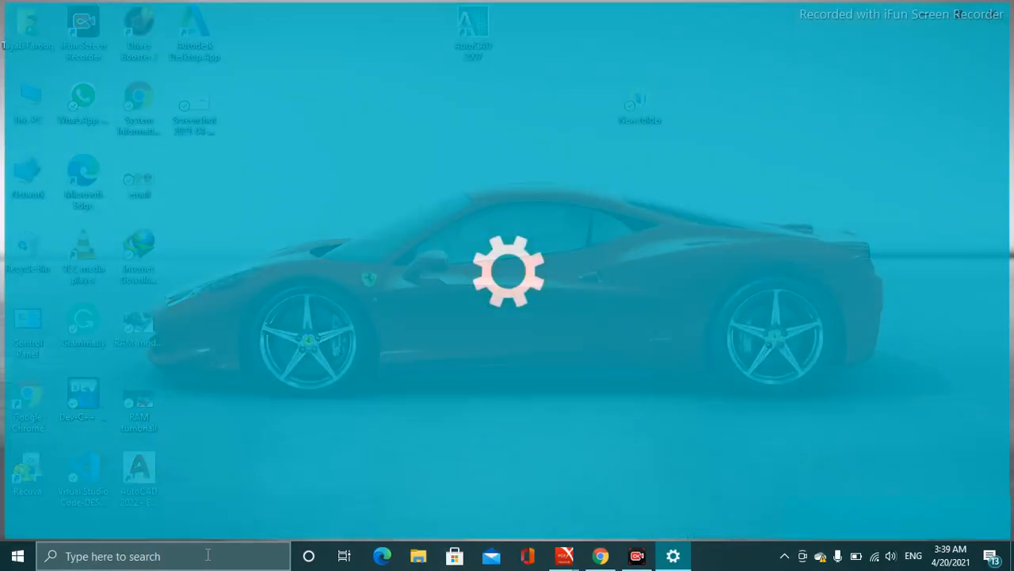
click(672, 554)
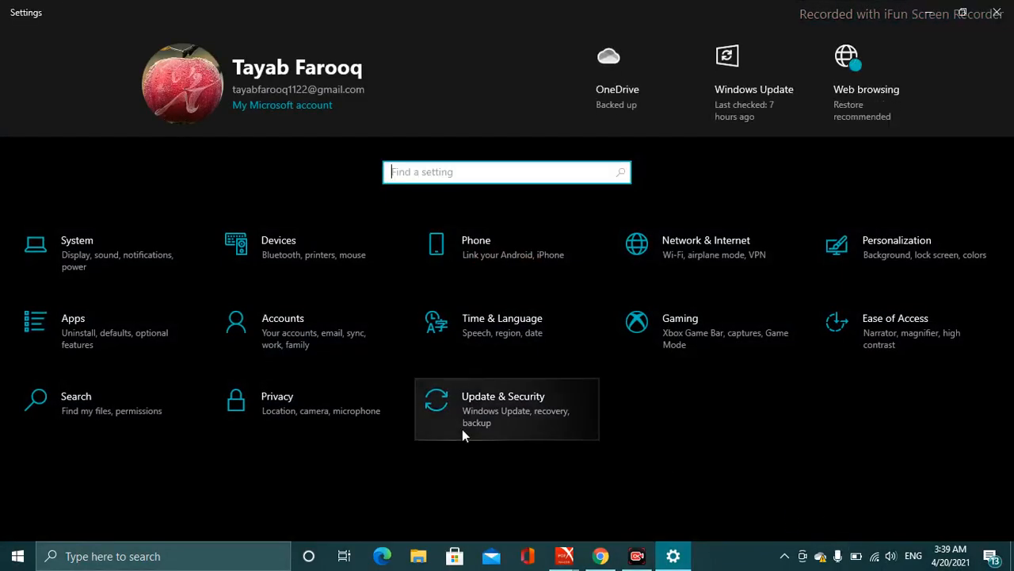
mouse_move(424, 409)
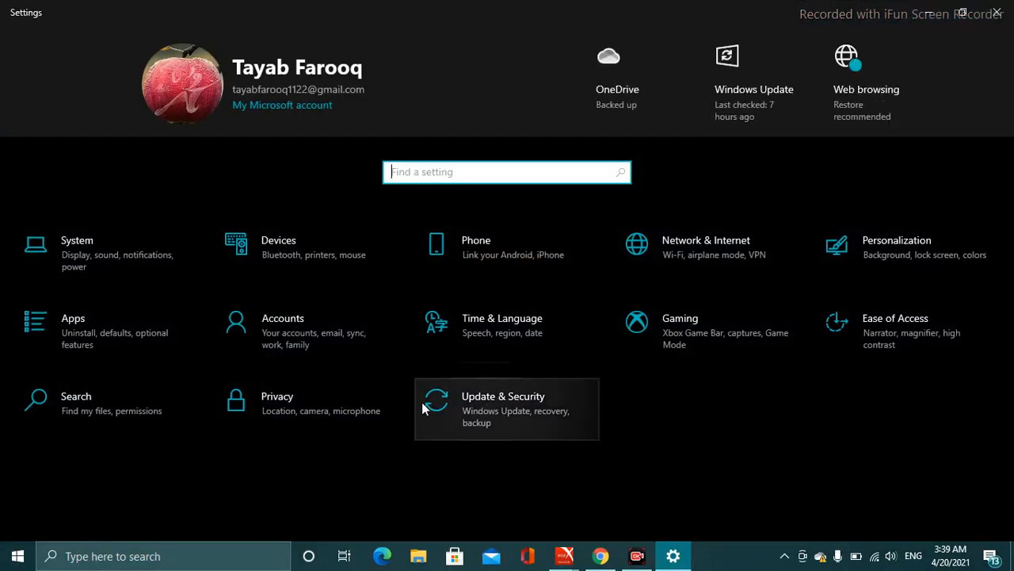
mouse_move(515, 411)
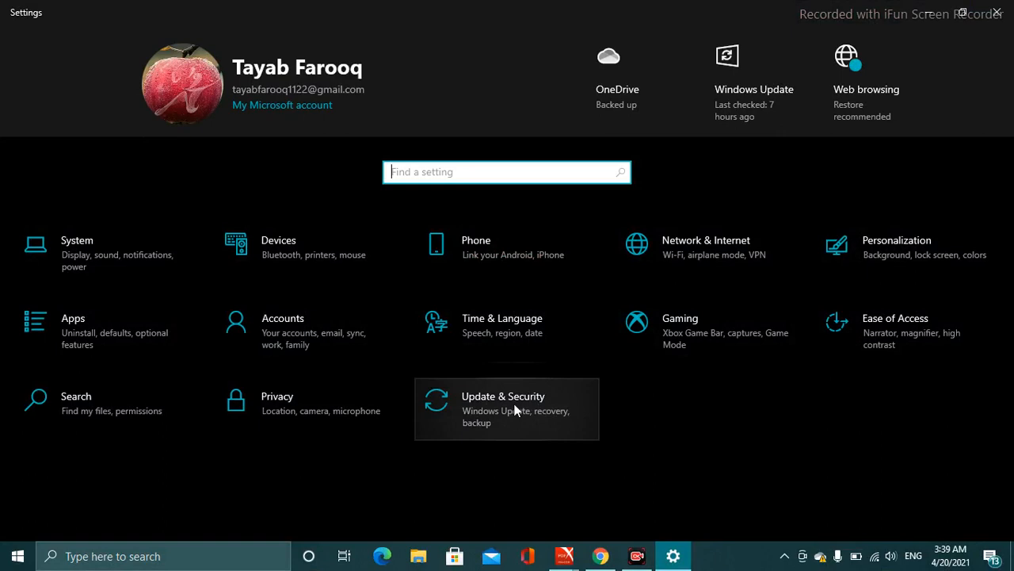
- Reach the Storage page via Update & Security and reveal More storage settings
click(504, 409)
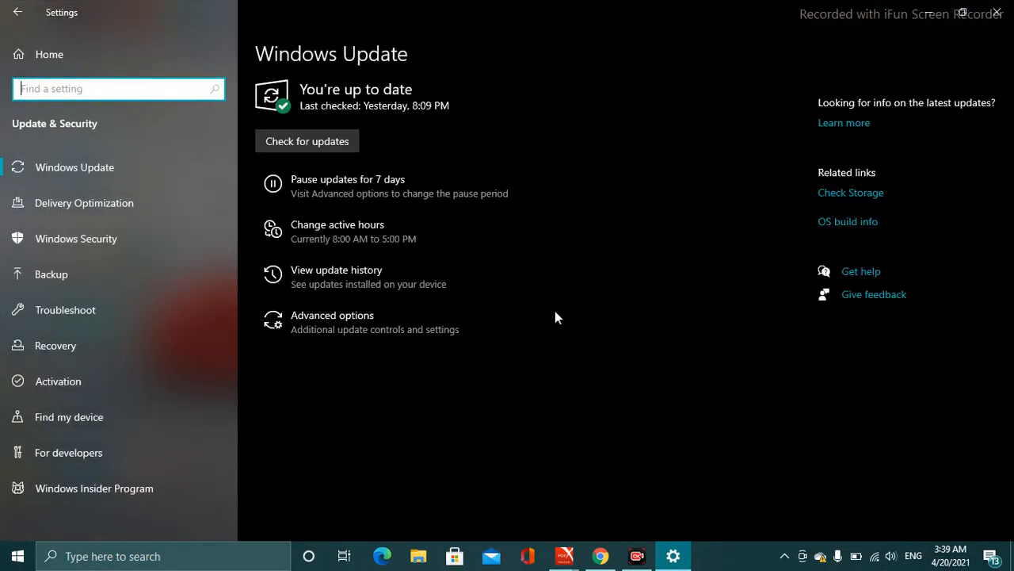
mouse_move(643, 238)
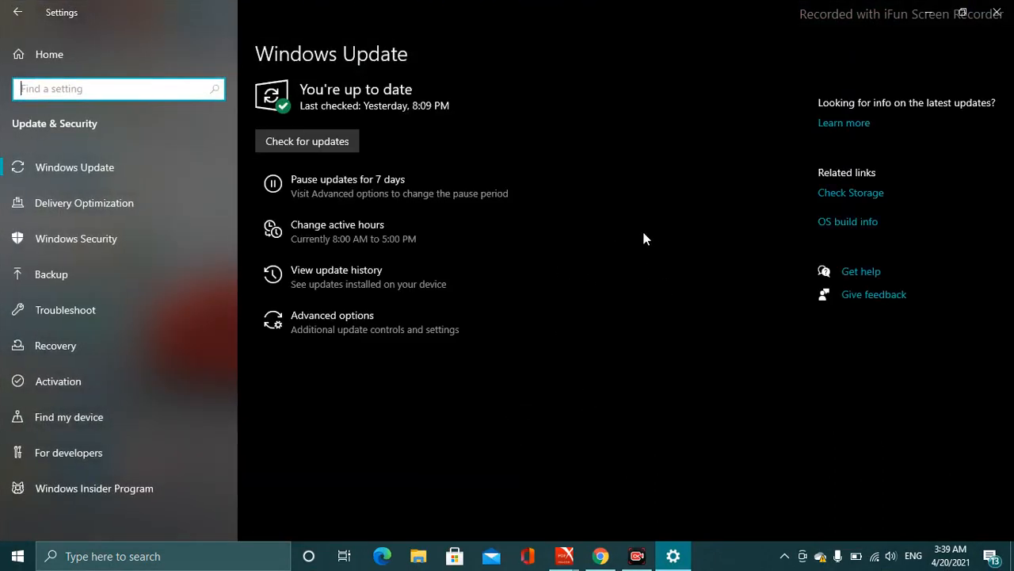
mouse_move(832, 198)
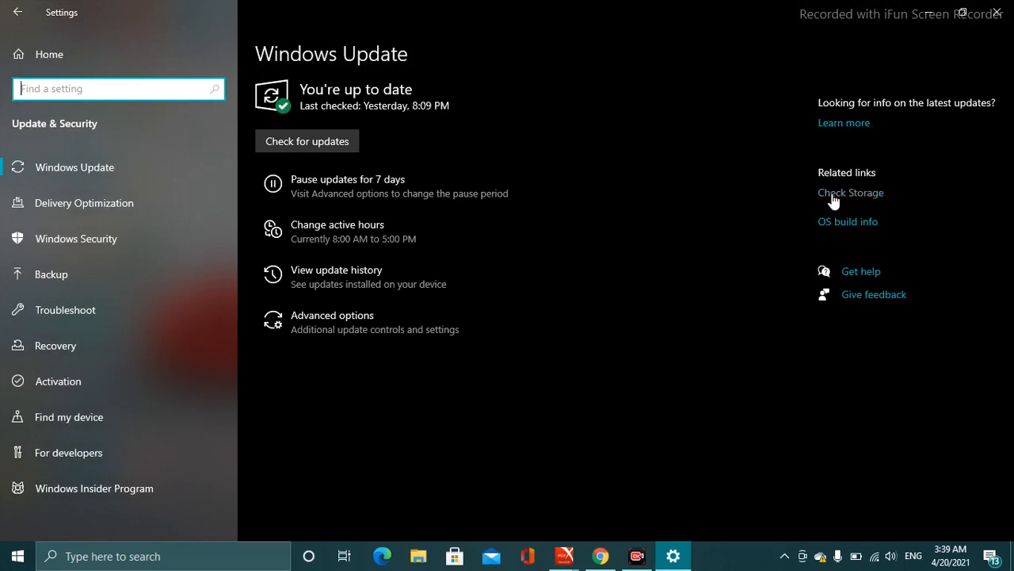
click(850, 194)
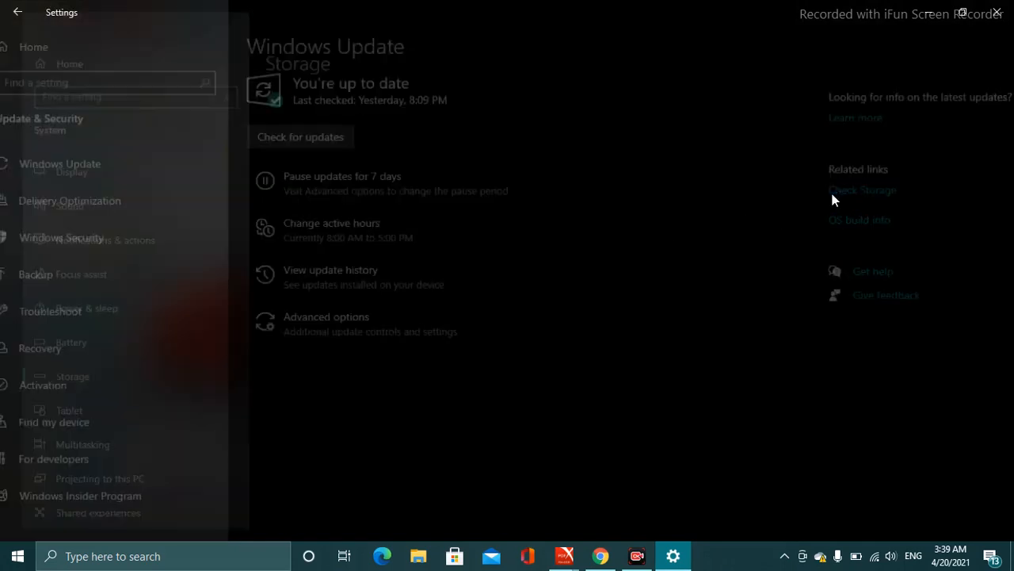
click(862, 190)
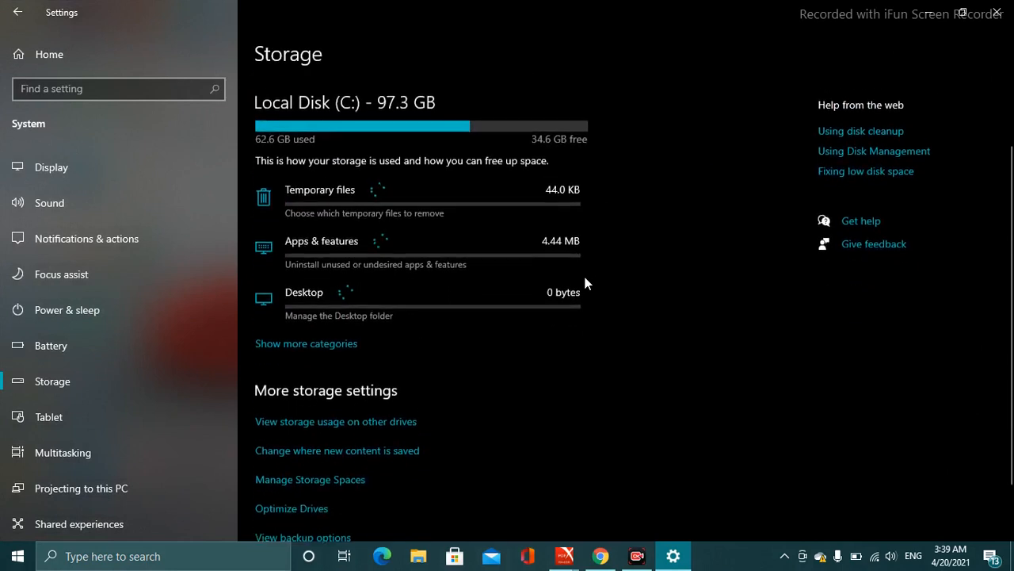
scroll(down, 3)
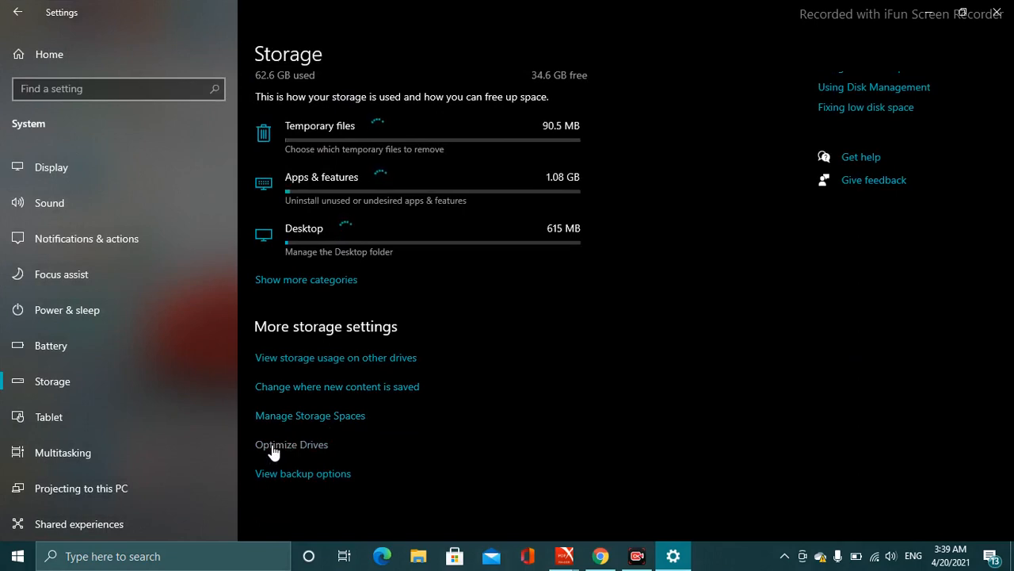
- Launch the Optimize Drives tool listing the four hard disk drives
click(292, 443)
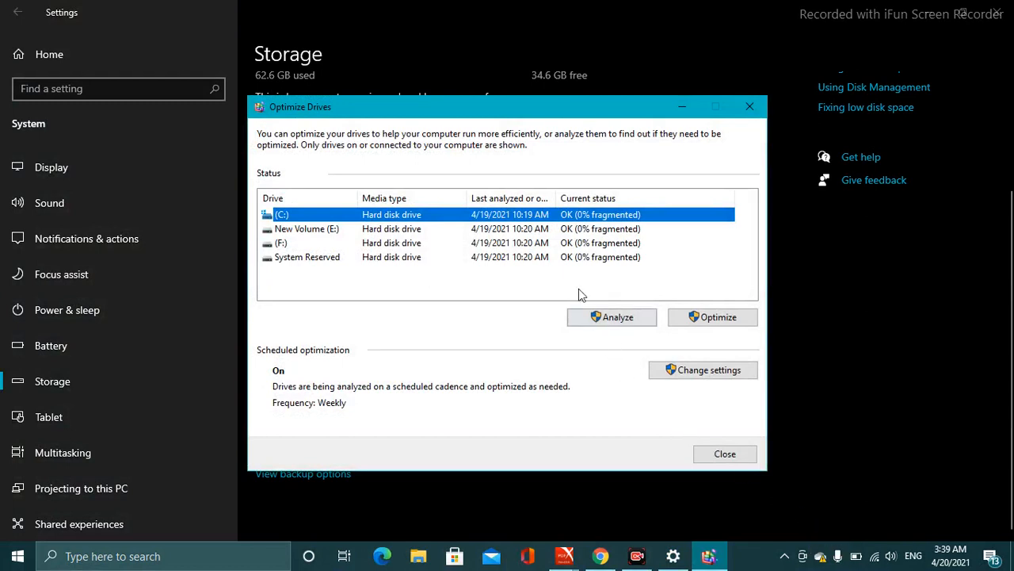
mouse_move(462, 225)
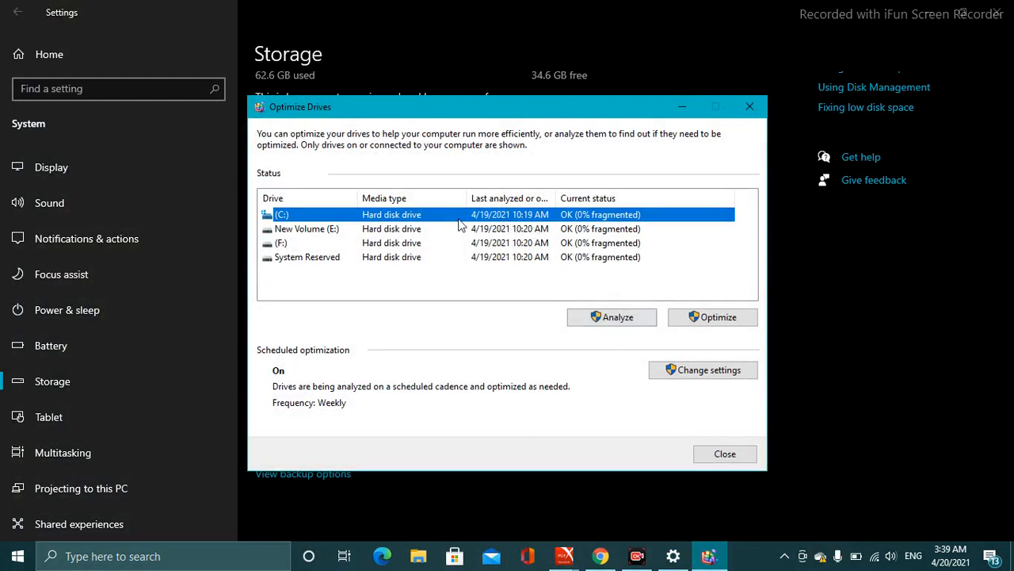
mouse_move(457, 219)
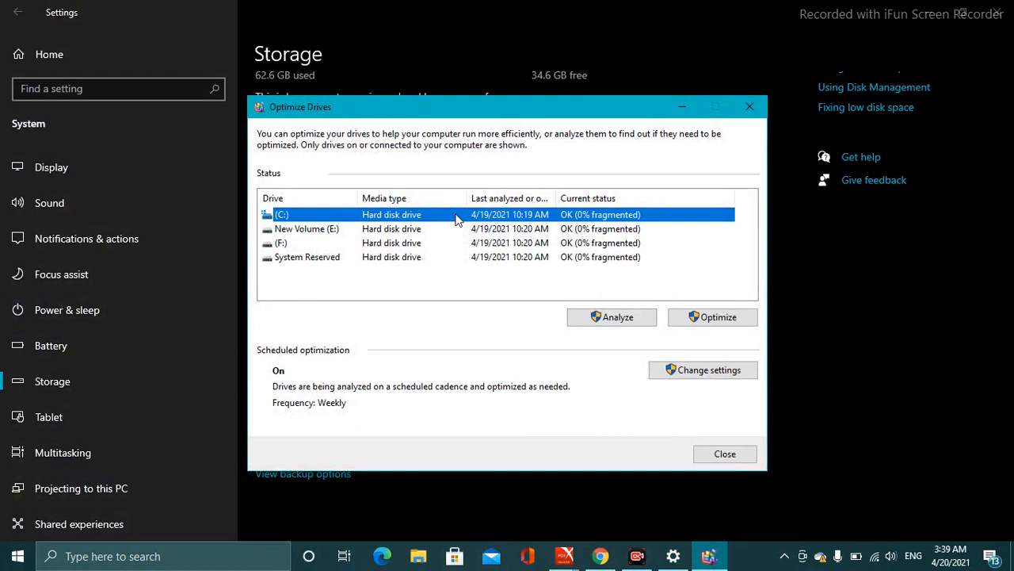
mouse_move(463, 244)
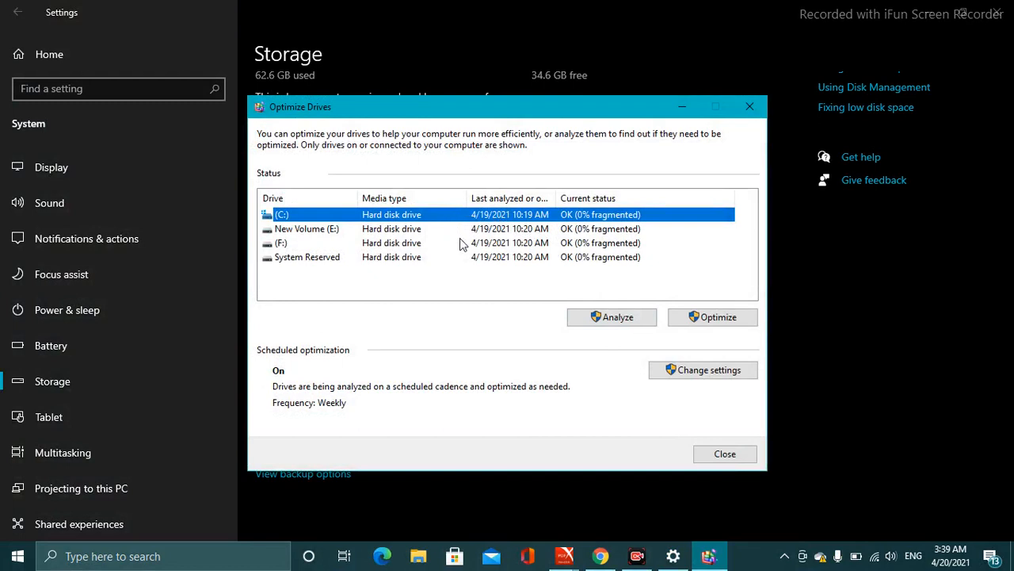
mouse_move(339, 264)
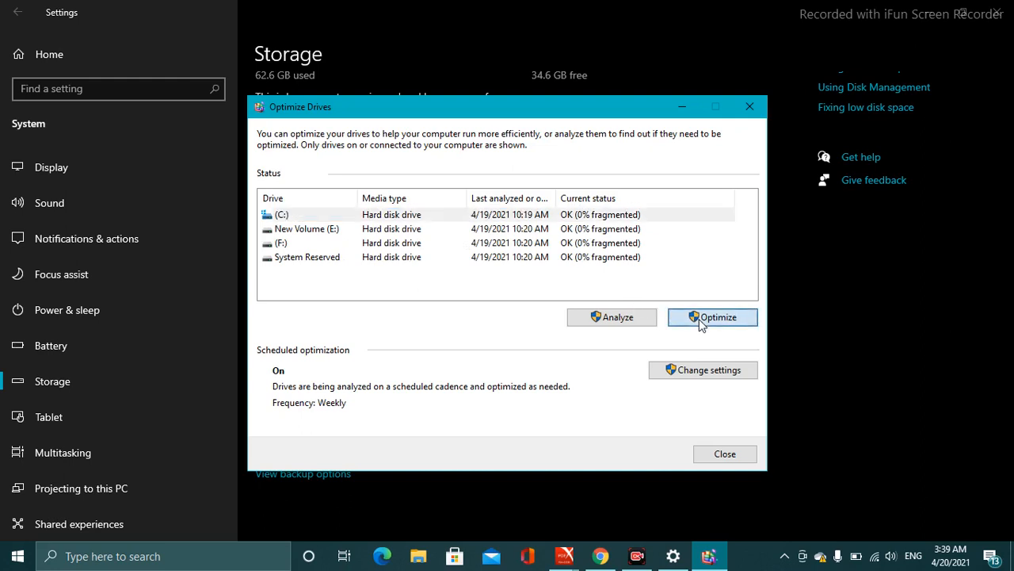
- Start optimizing the C: and F: drives along with the remaining volumes
click(711, 317)
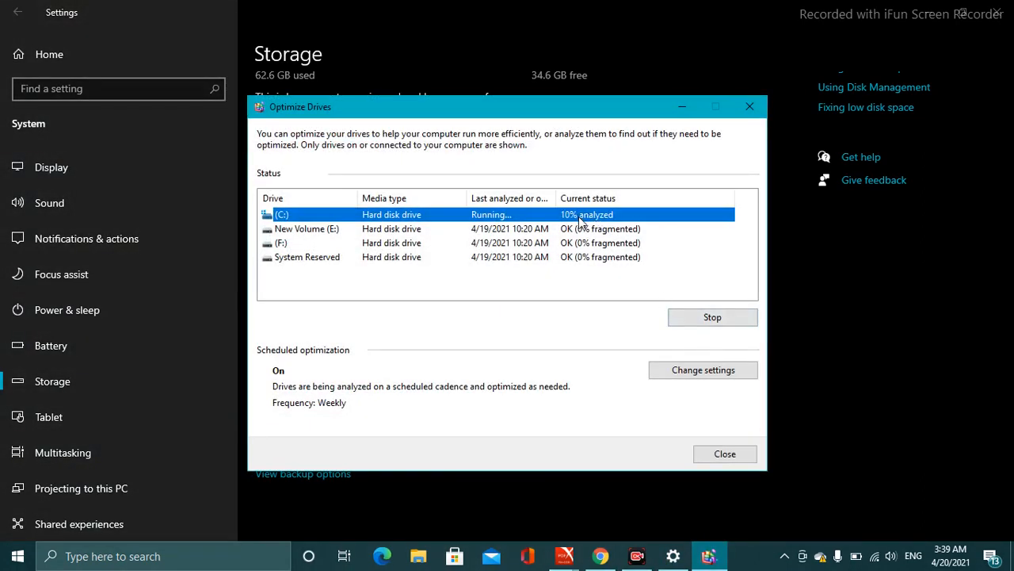
mouse_move(593, 231)
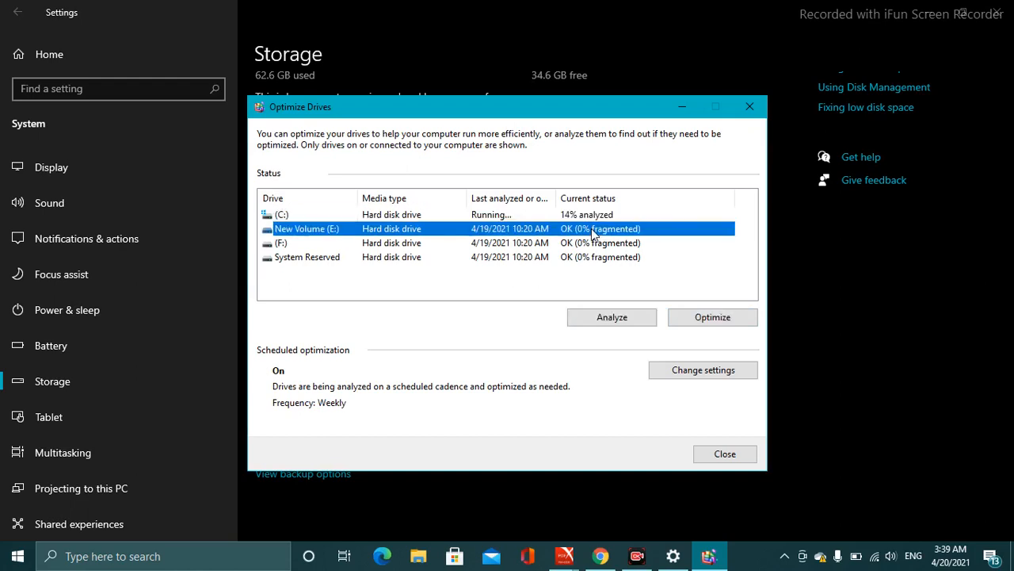
mouse_move(653, 273)
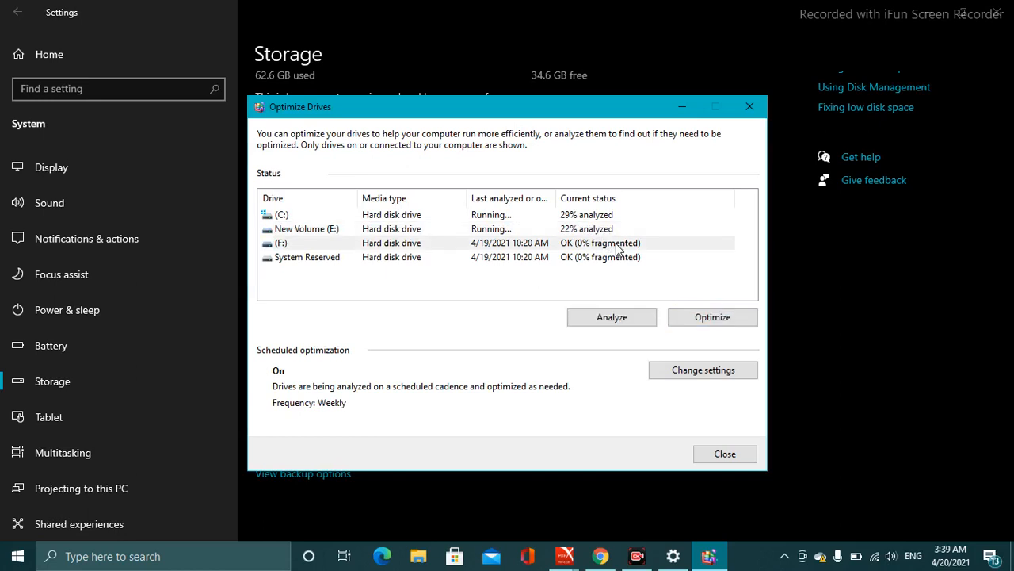
click(712, 317)
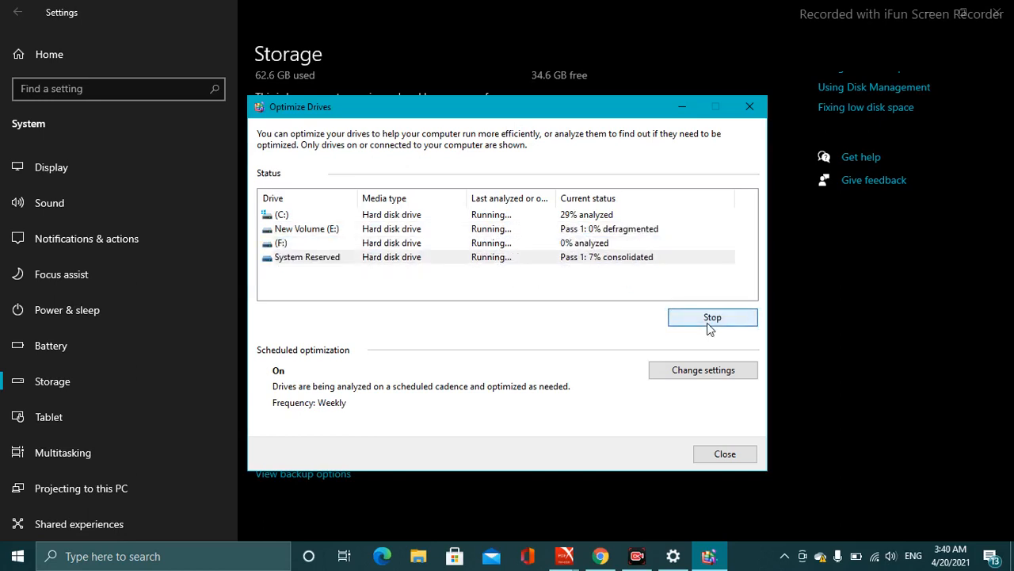
click(713, 317)
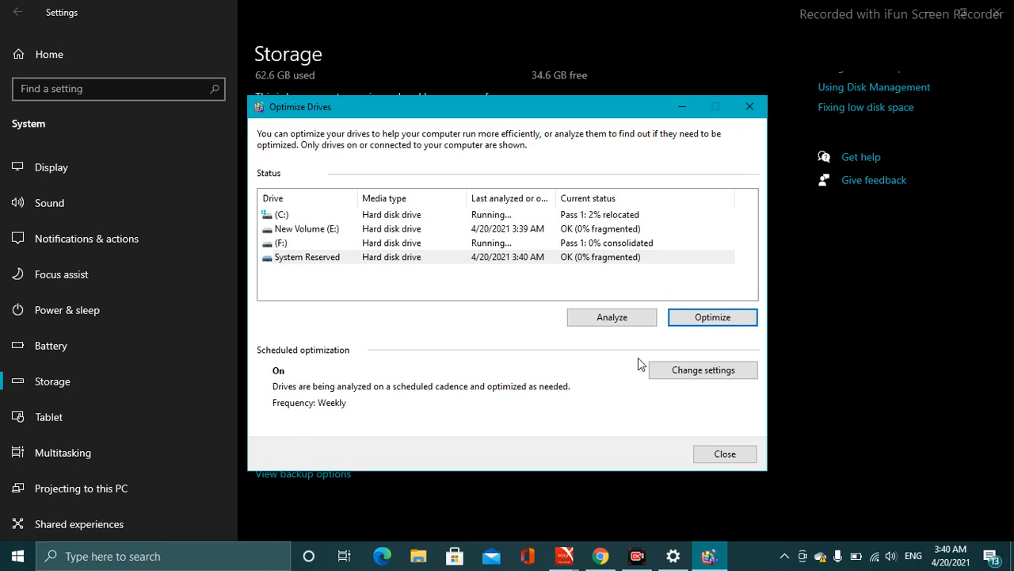
mouse_move(818, 525)
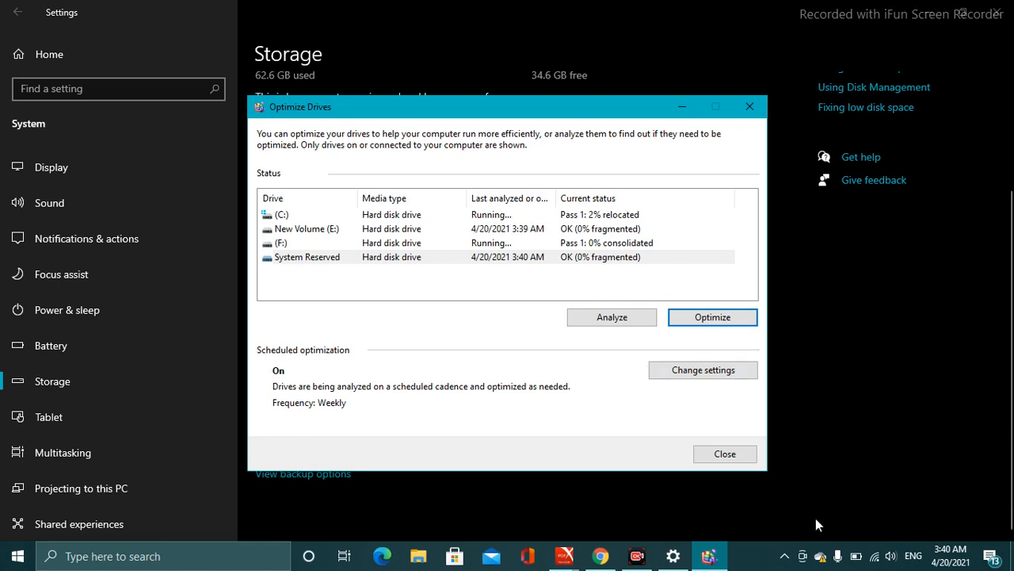
- Select drive C: and let its optimization passes run toward 0% fragmented
click(712, 317)
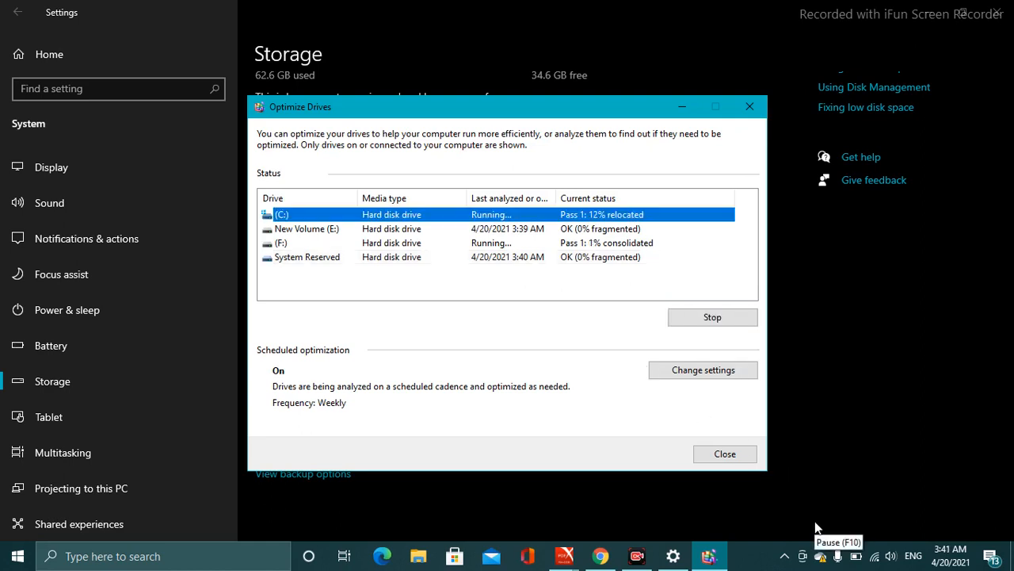
mouse_move(818, 527)
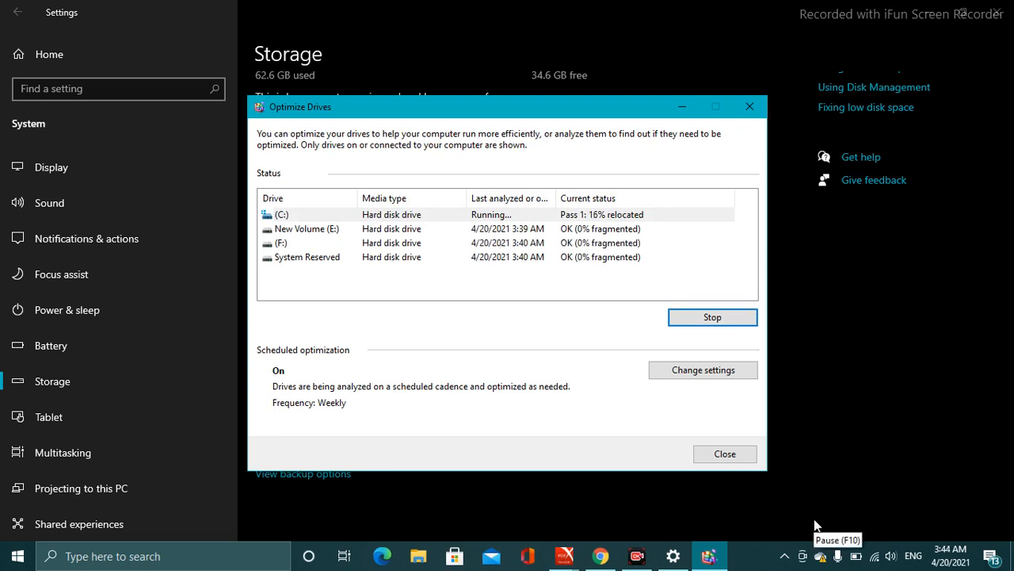
mouse_move(818, 524)
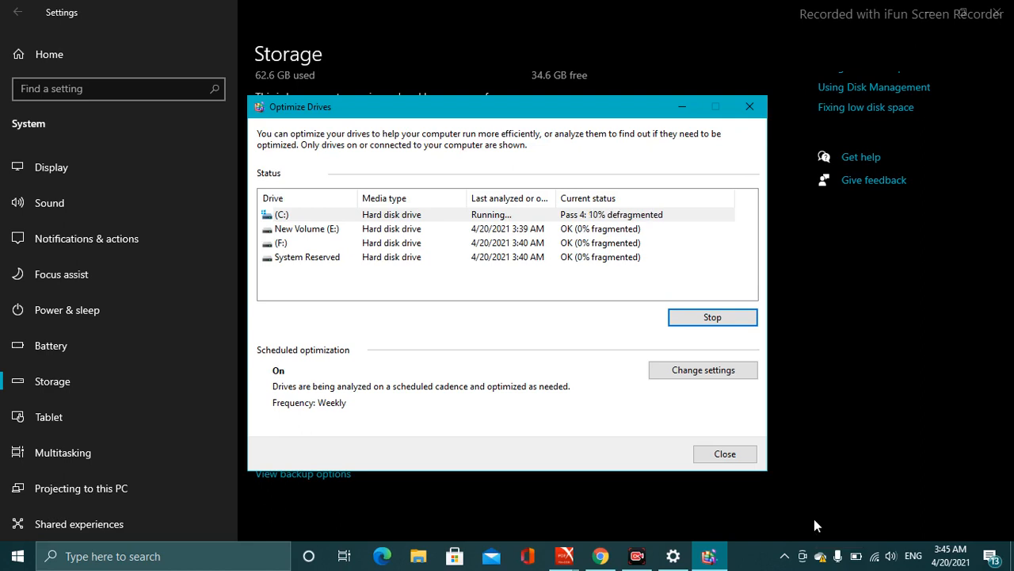
mouse_move(817, 526)
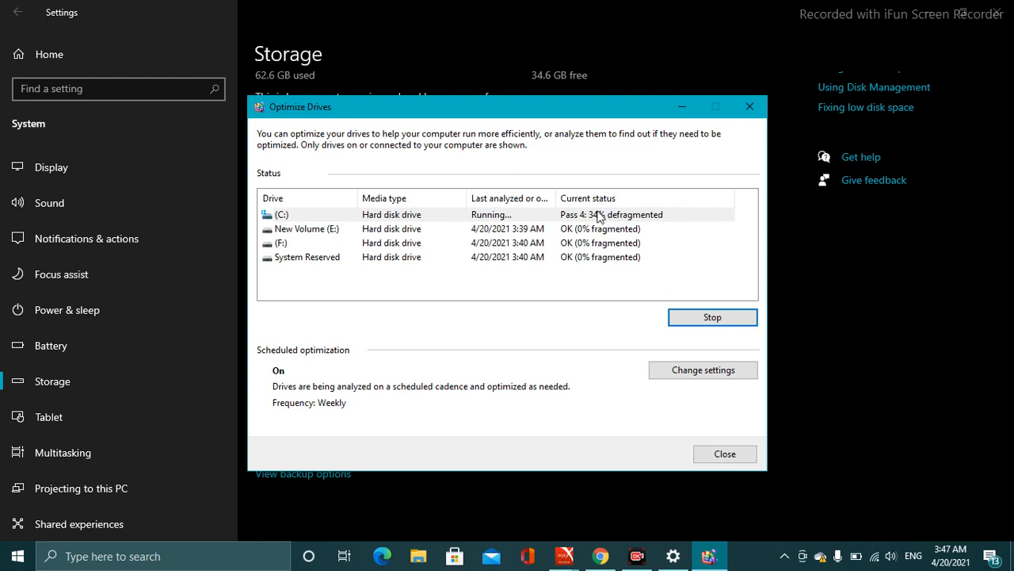
mouse_move(599, 218)
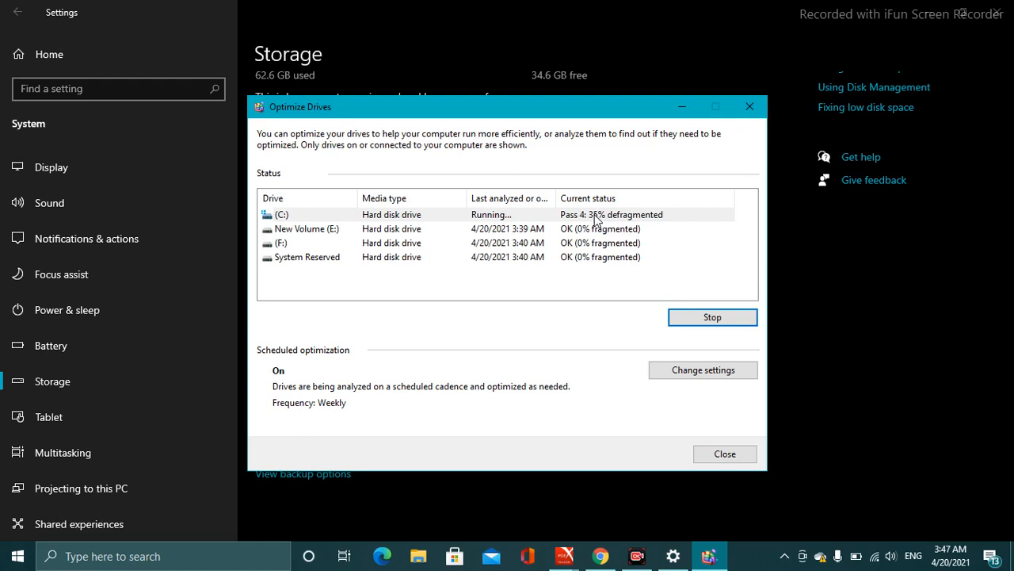
mouse_move(821, 531)
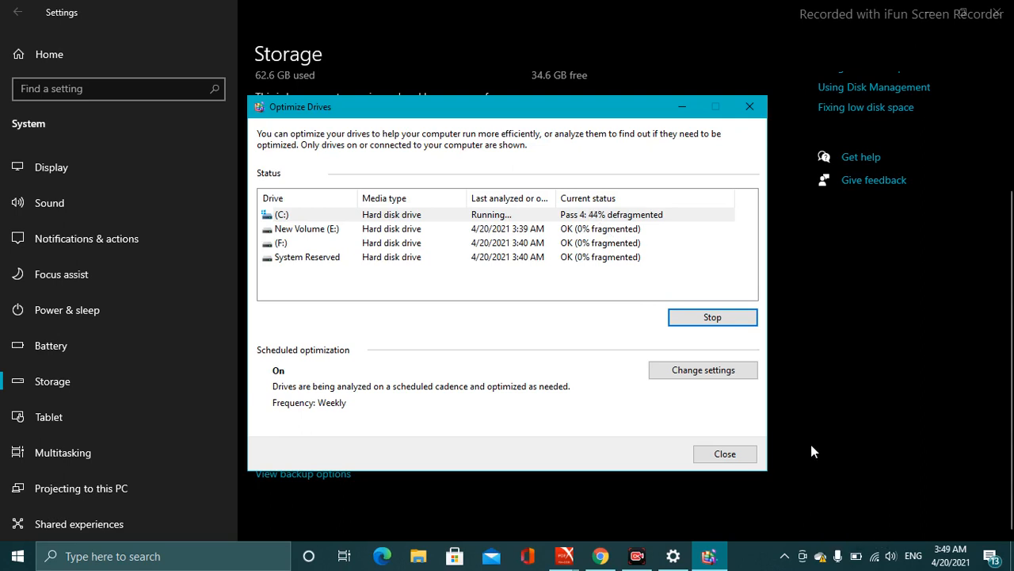
mouse_move(816, 536)
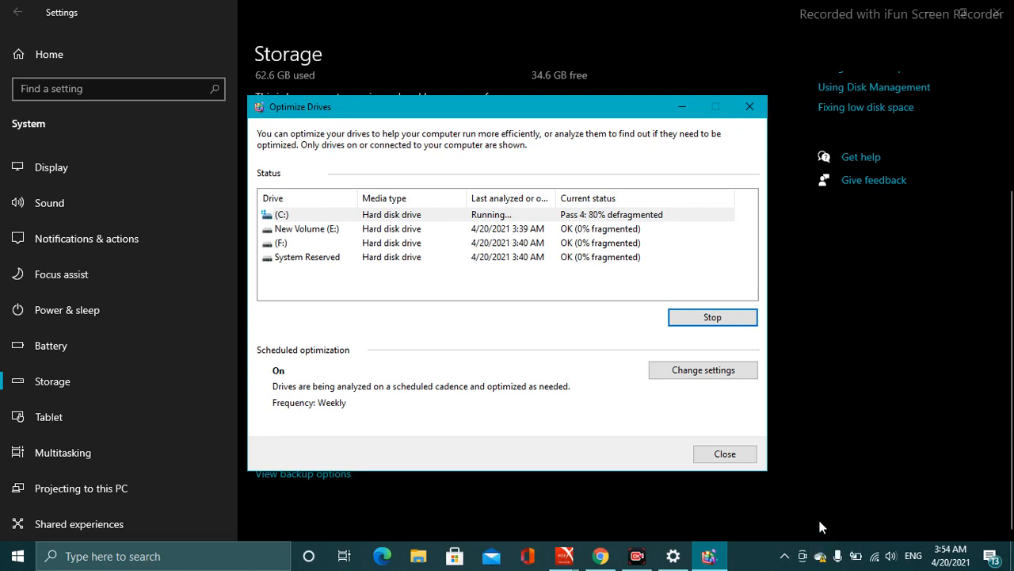
mouse_move(839, 555)
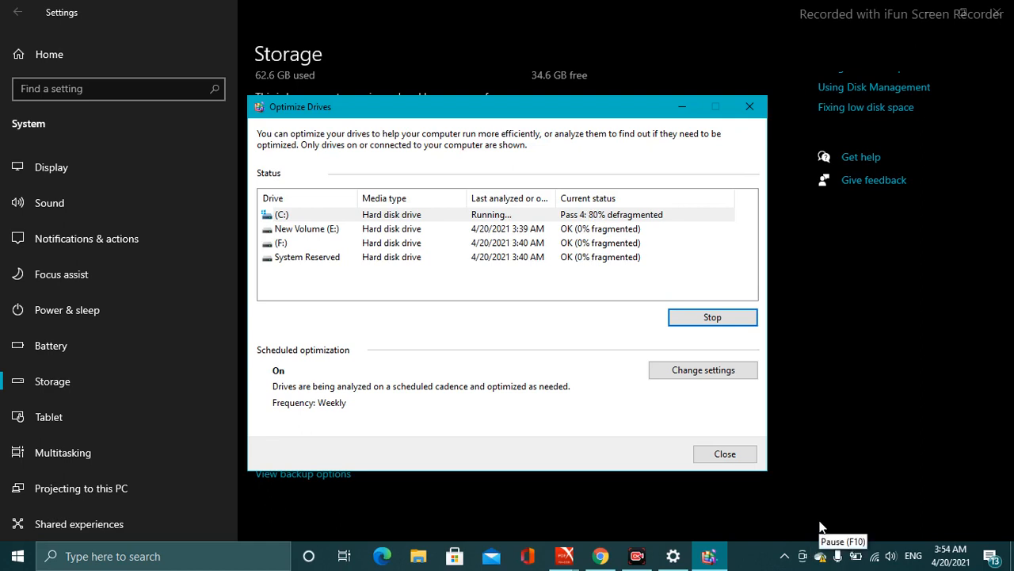
mouse_move(821, 527)
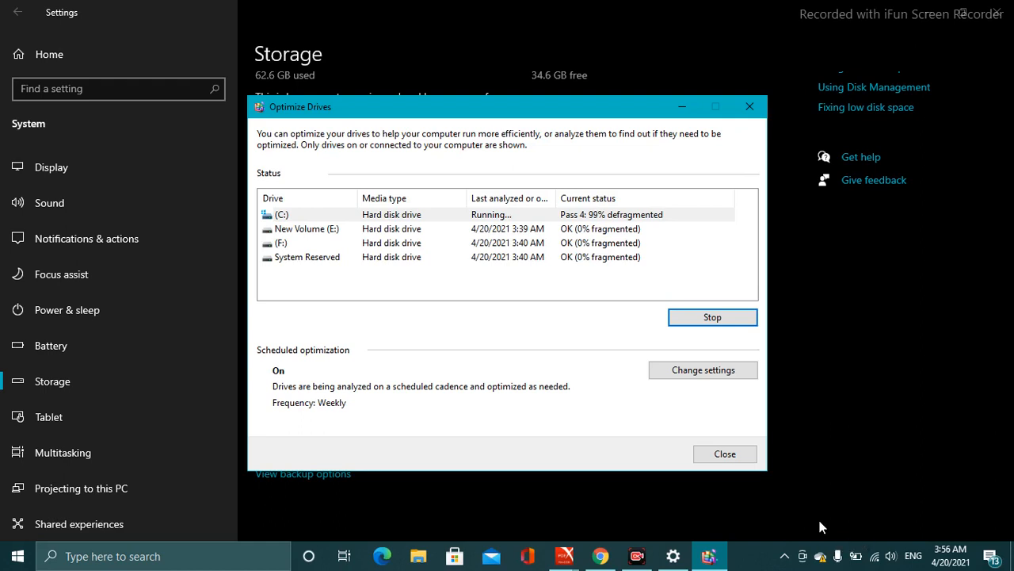
mouse_move(821, 555)
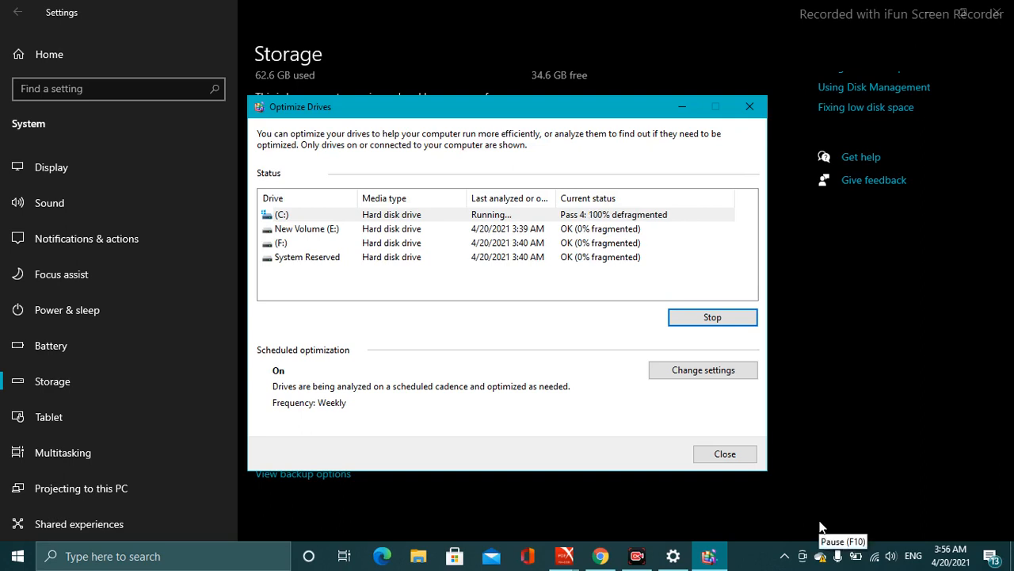
mouse_move(821, 526)
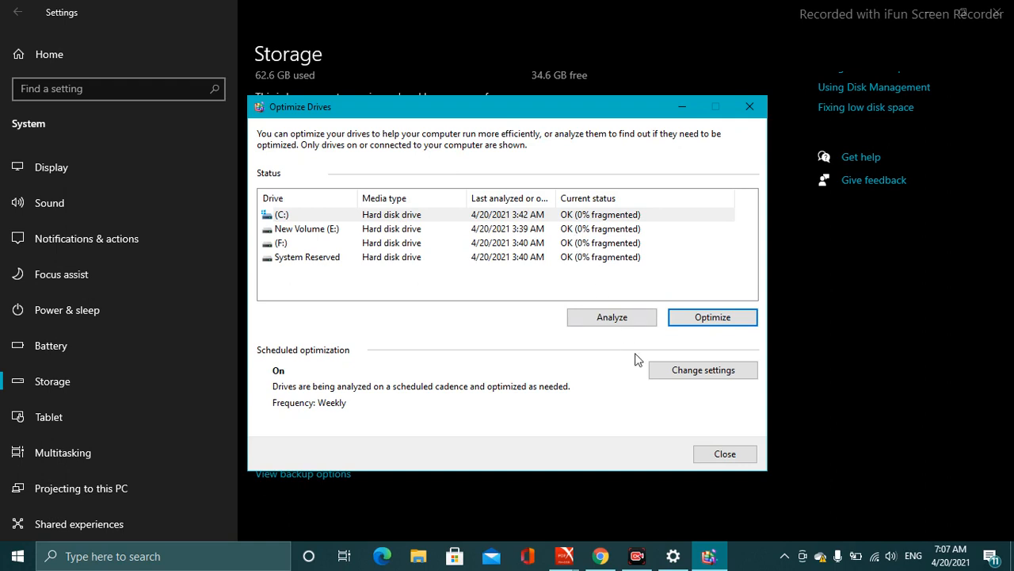
- Close the Optimize Drives window with every drive at OK (0% fragmented)
click(723, 453)
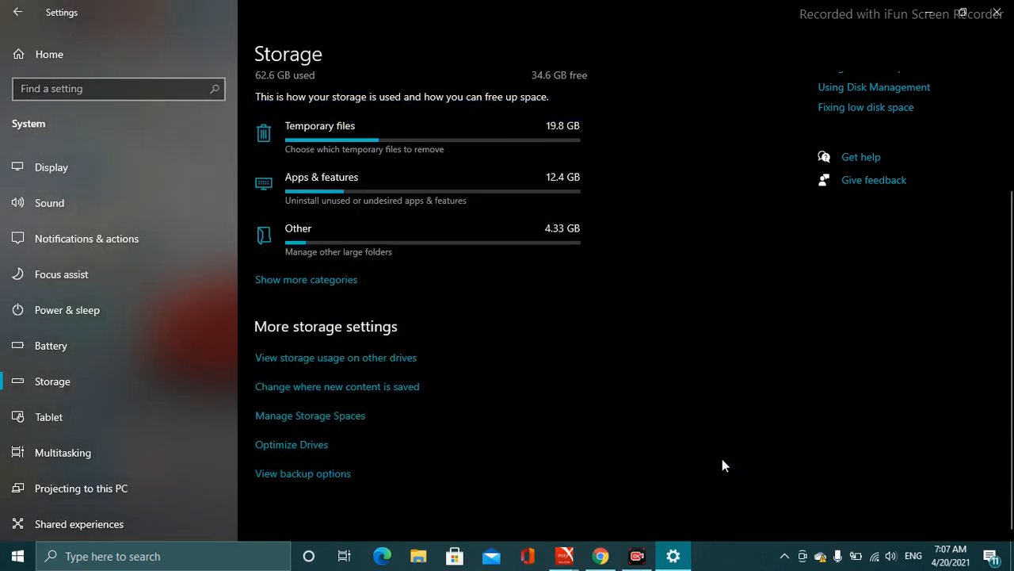
mouse_move(342, 172)
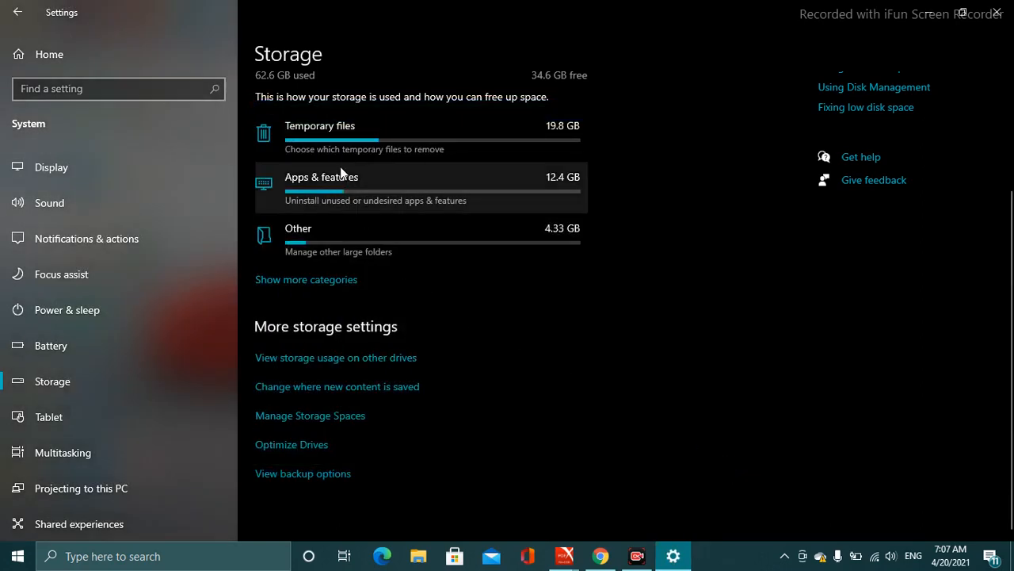
mouse_move(343, 157)
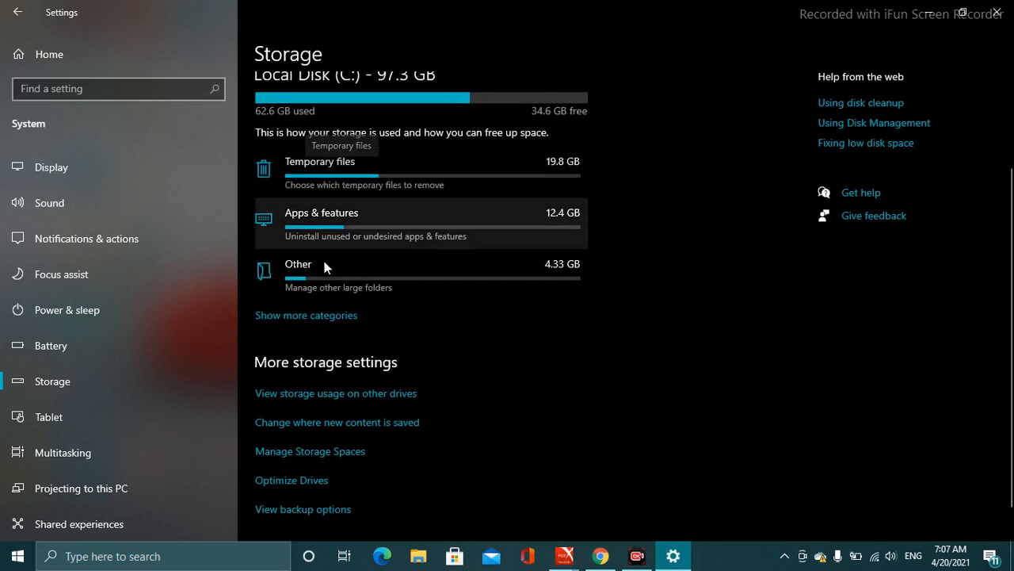
mouse_move(343, 388)
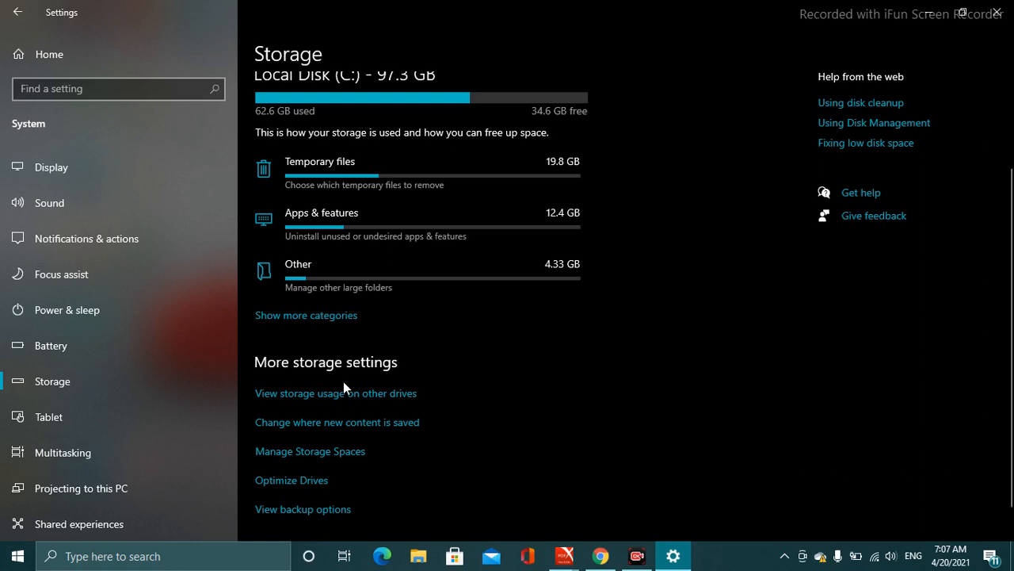
mouse_move(827, 520)
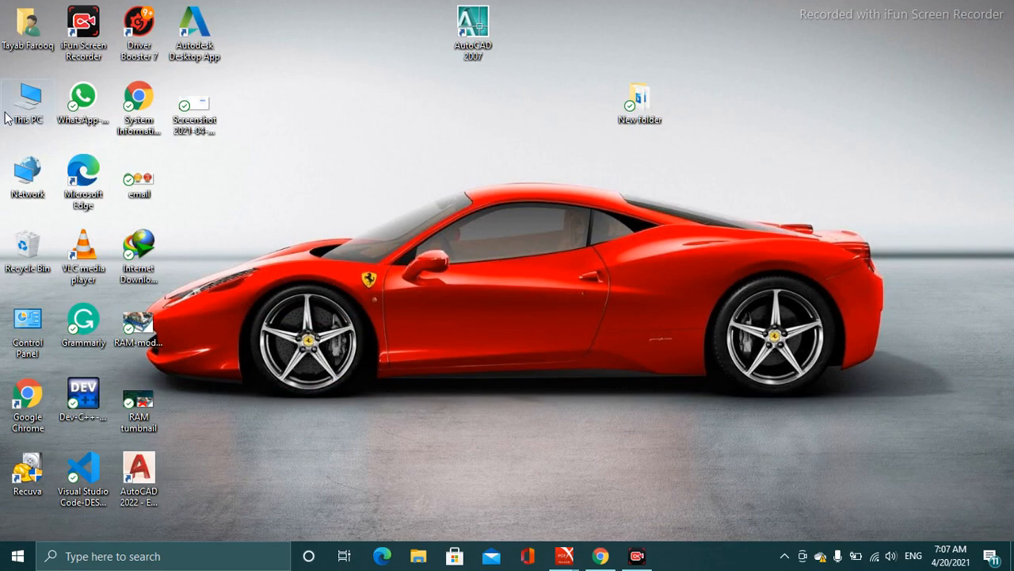
- Show This PC in File Explorer and select Local Disk (F:)
double_click(29, 103)
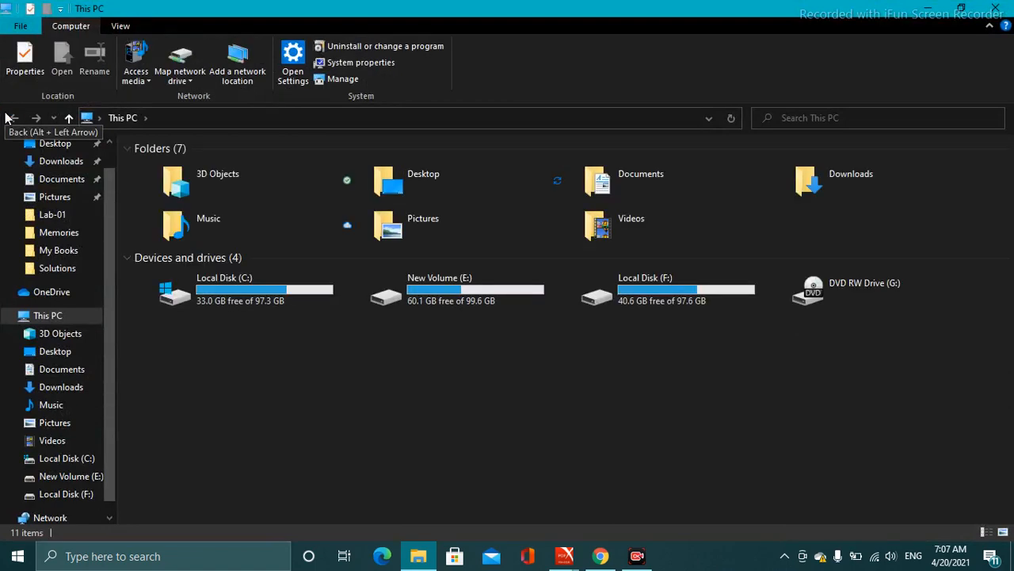
click(653, 289)
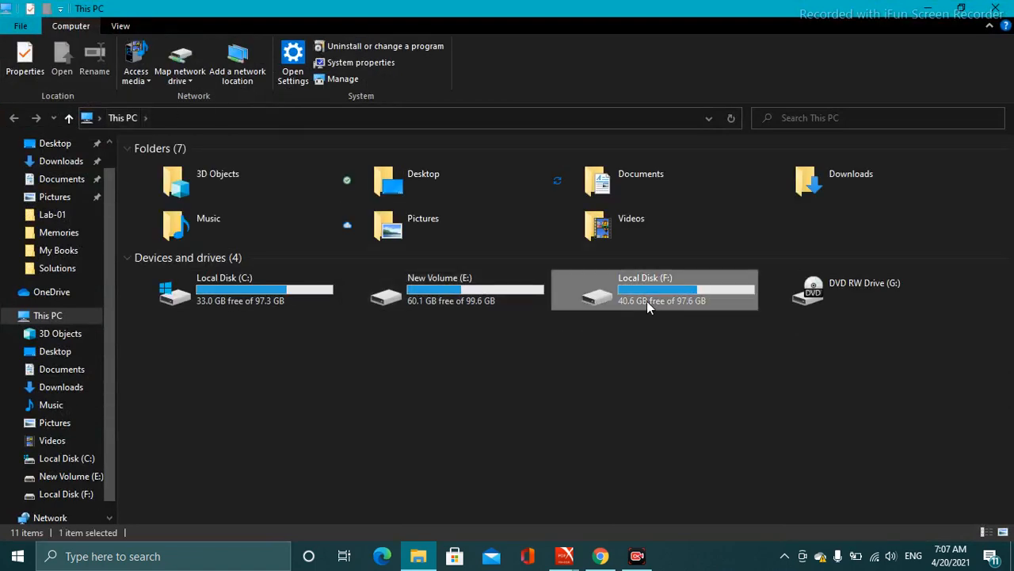